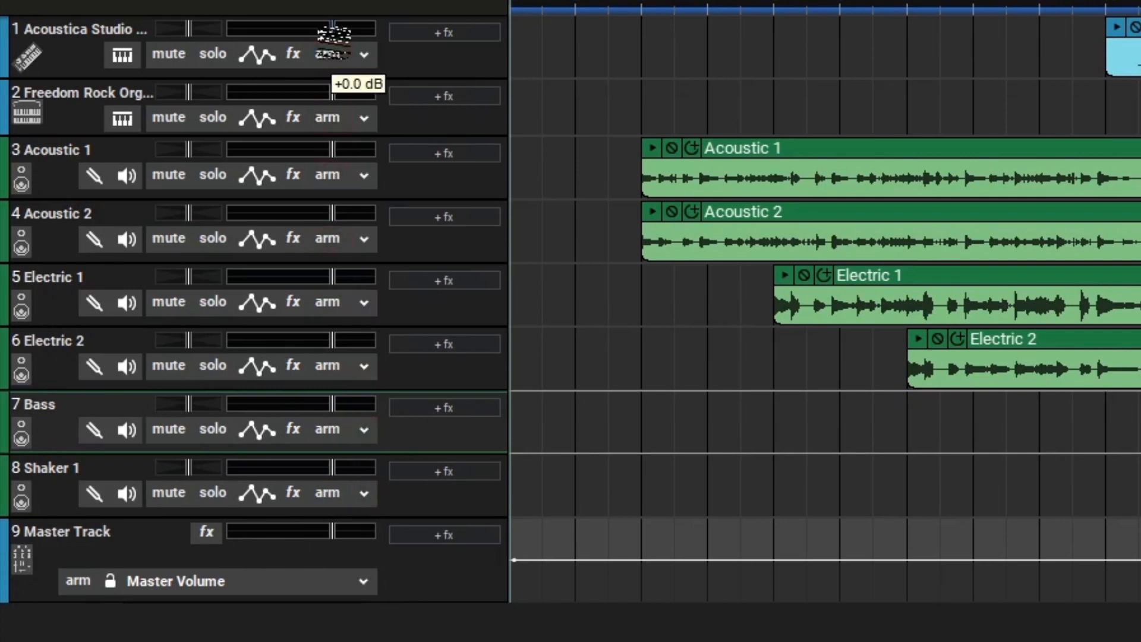
mouse_move(333, 51)
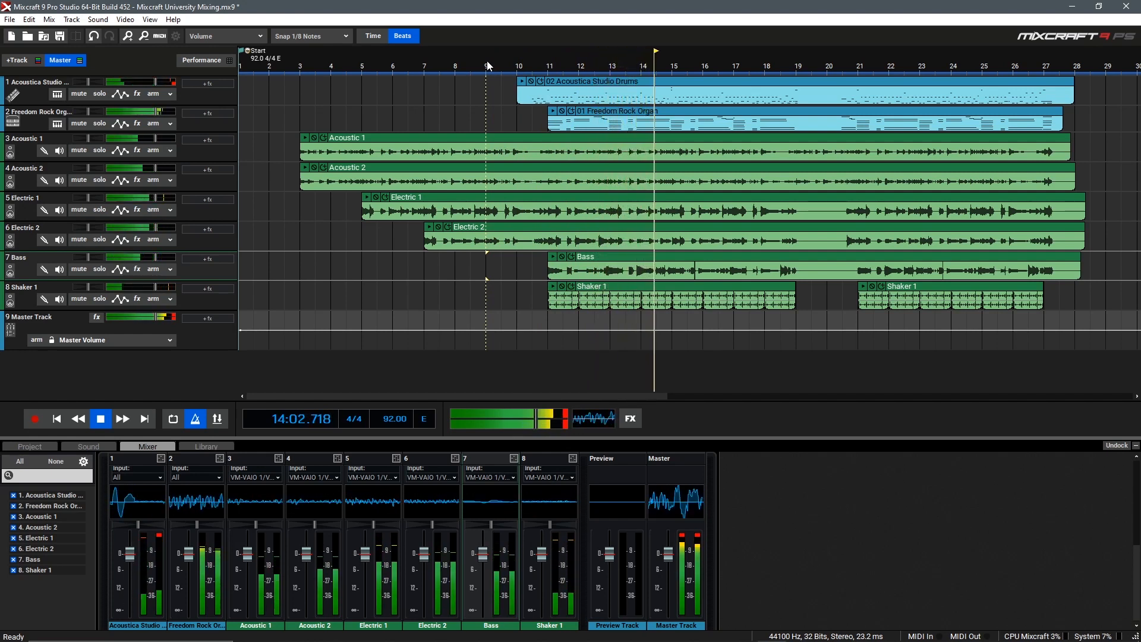
Step: Stop the song's playback
click(100, 418)
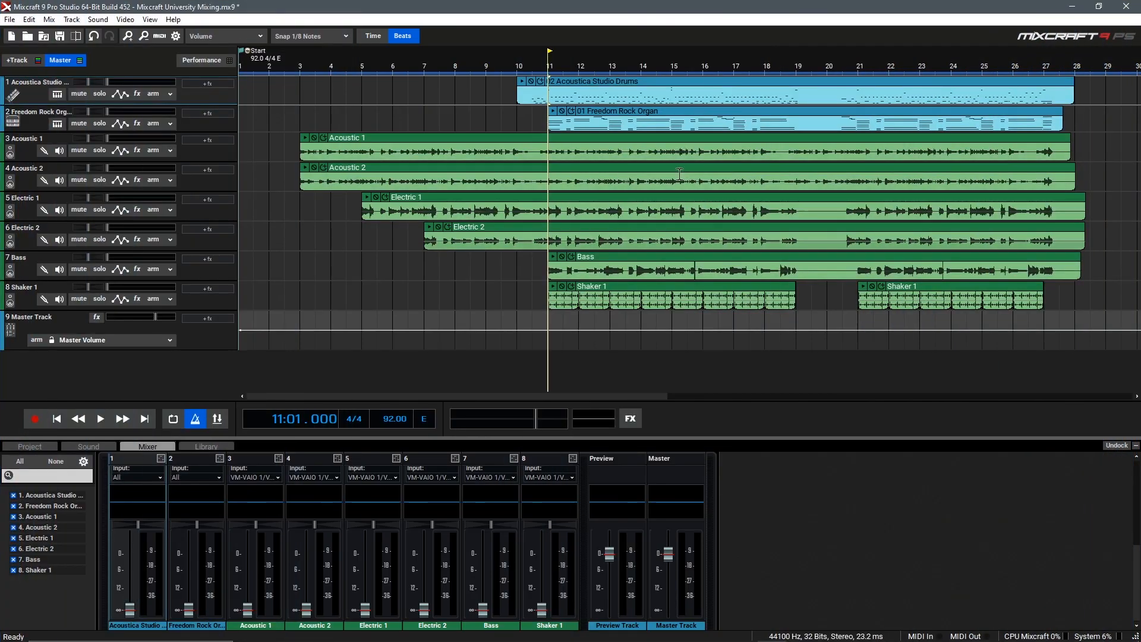
mouse_move(534, 126)
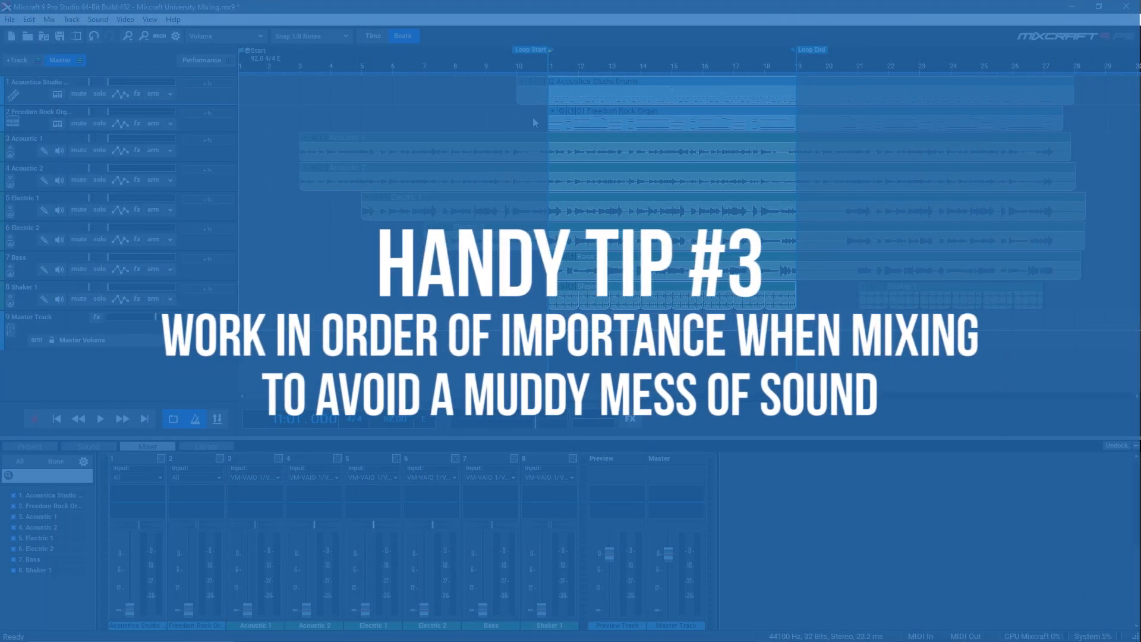
mouse_move(531, 122)
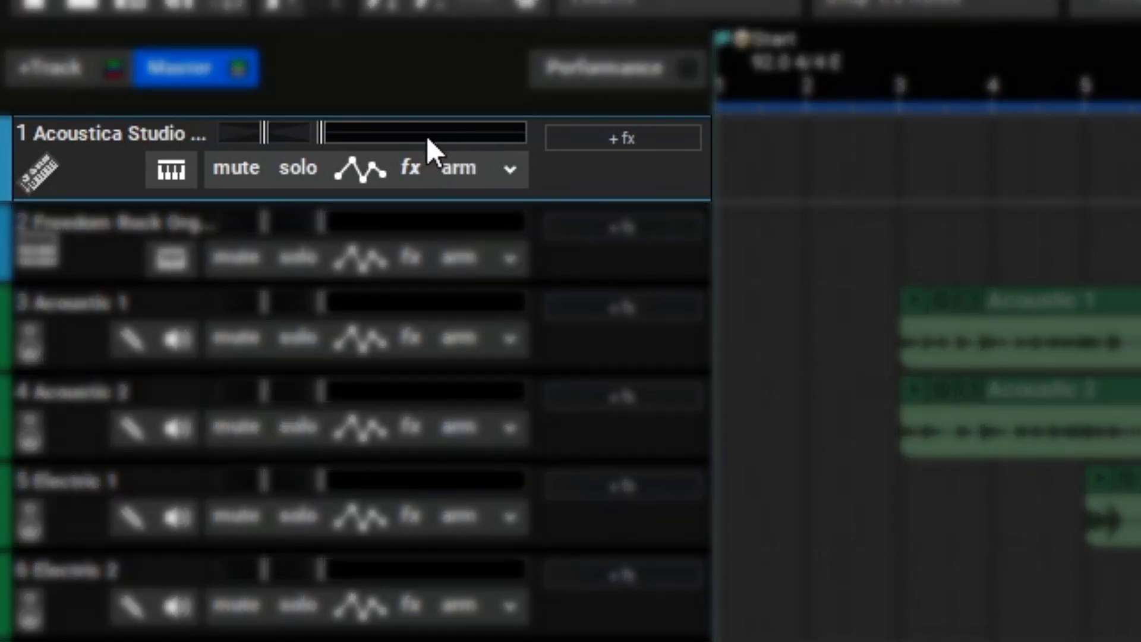
mouse_move(357, 156)
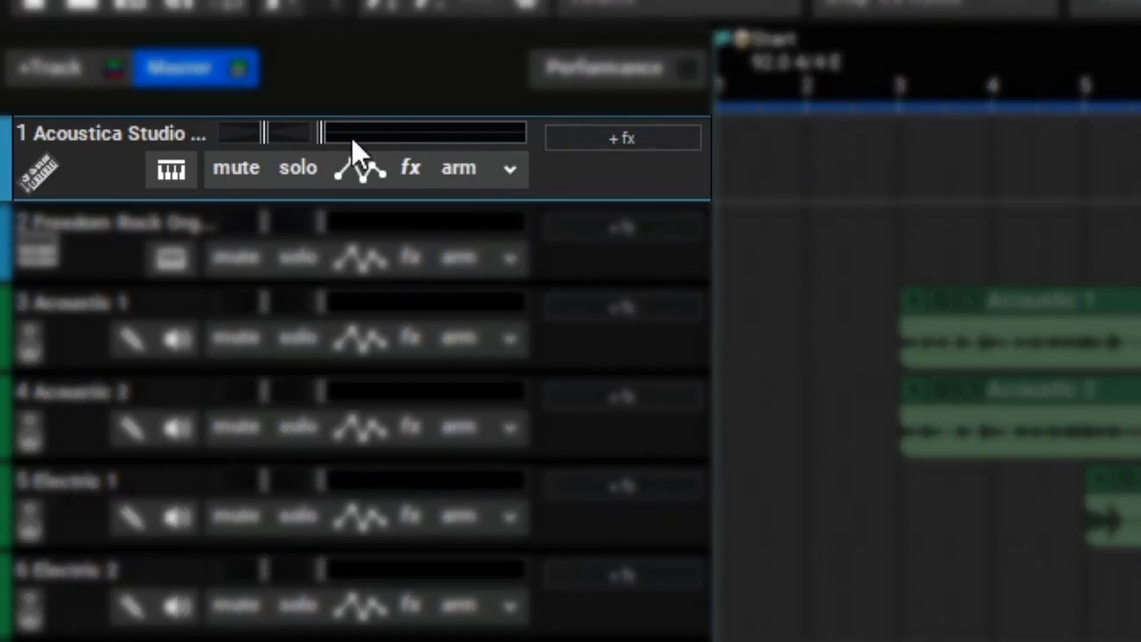
mouse_move(440, 149)
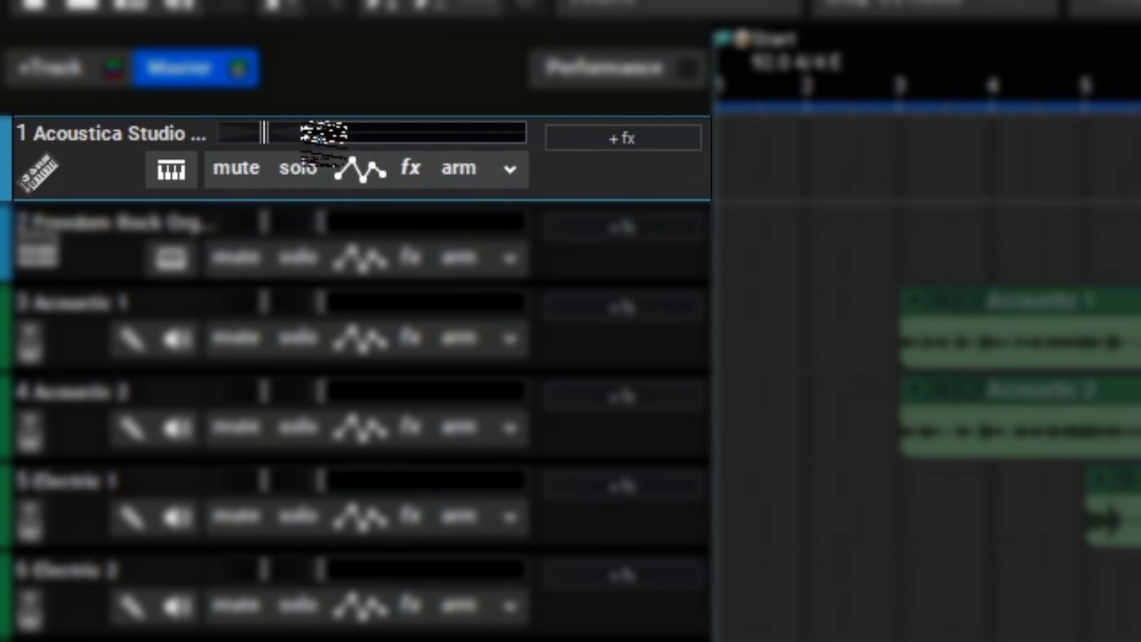
Step: Raise the track 1 drums volume from silence and settle it near -11.5 dB
drag(320, 133, 407, 133)
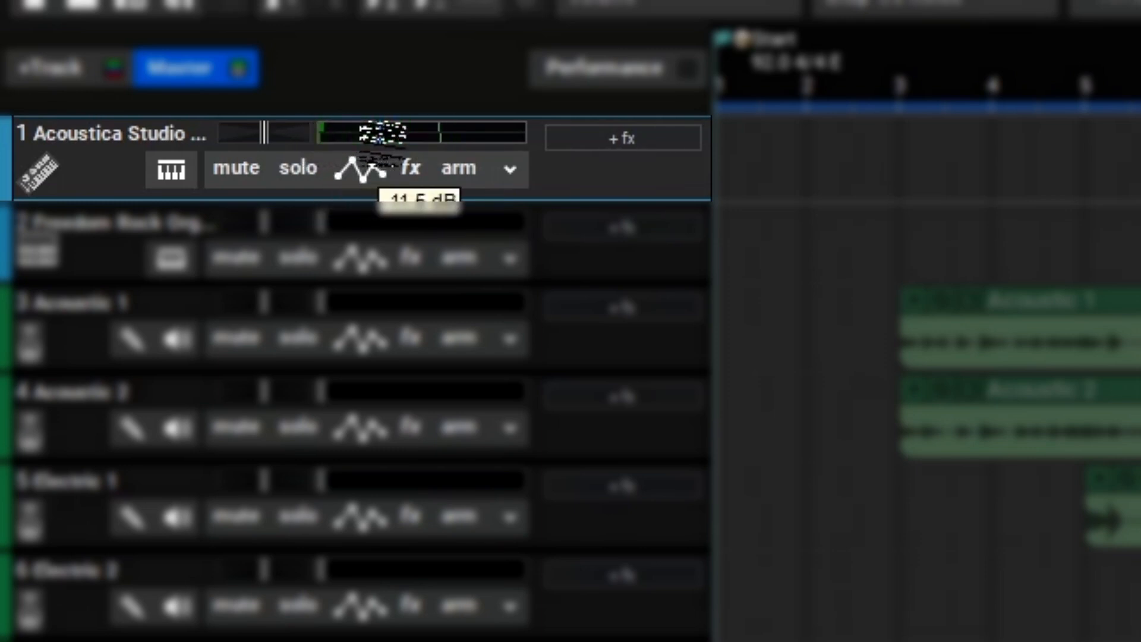
drag(397, 133, 418, 146)
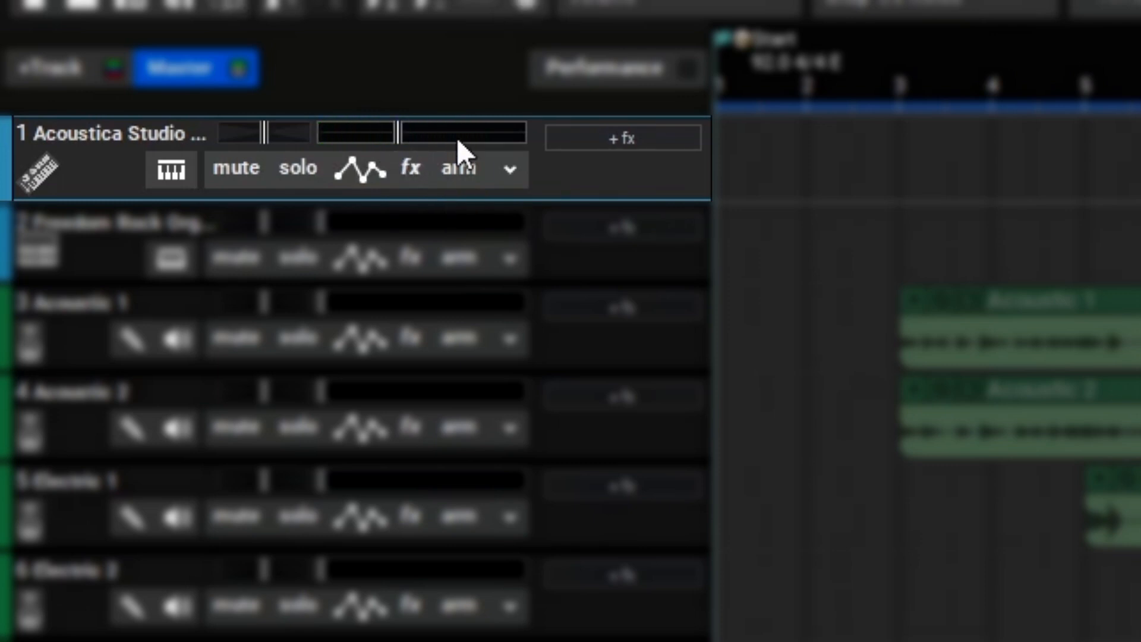
mouse_move(448, 146)
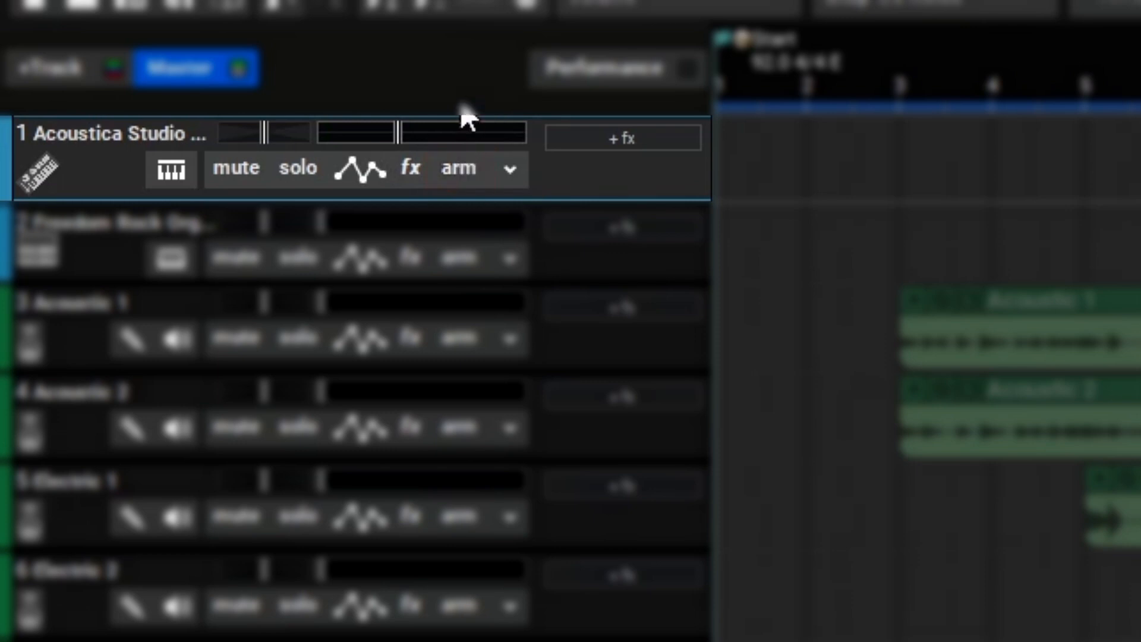
mouse_move(500, 148)
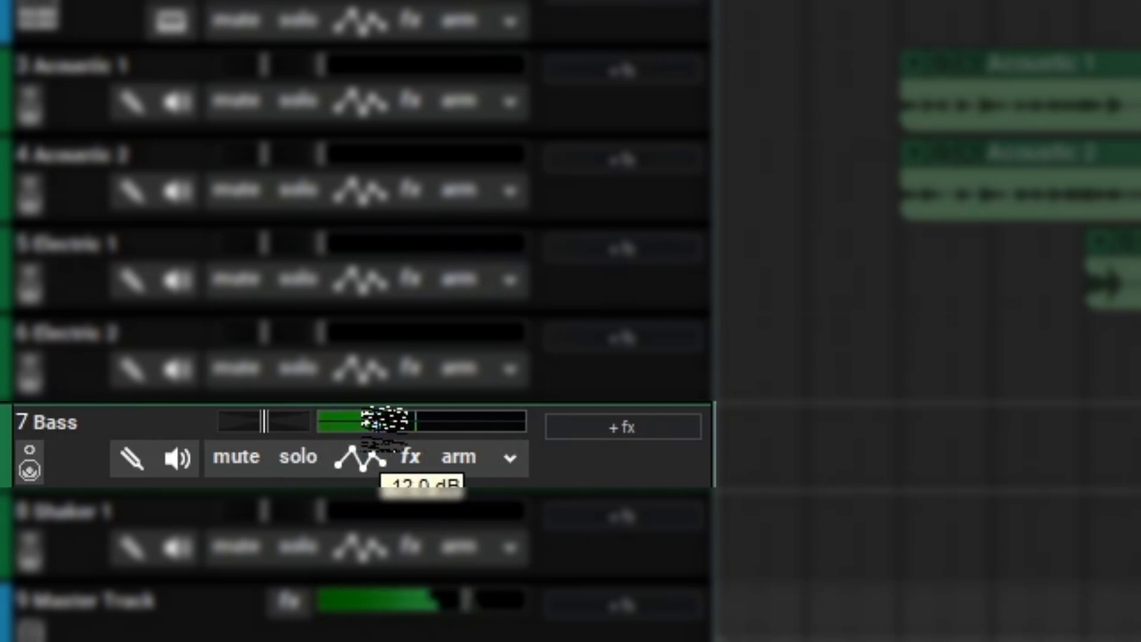
Step: Try several Bass volume levels (-12, 0, -5, -8.3 dB), finally leaving it at -10.7 dB
drag(393, 420, 378, 420)
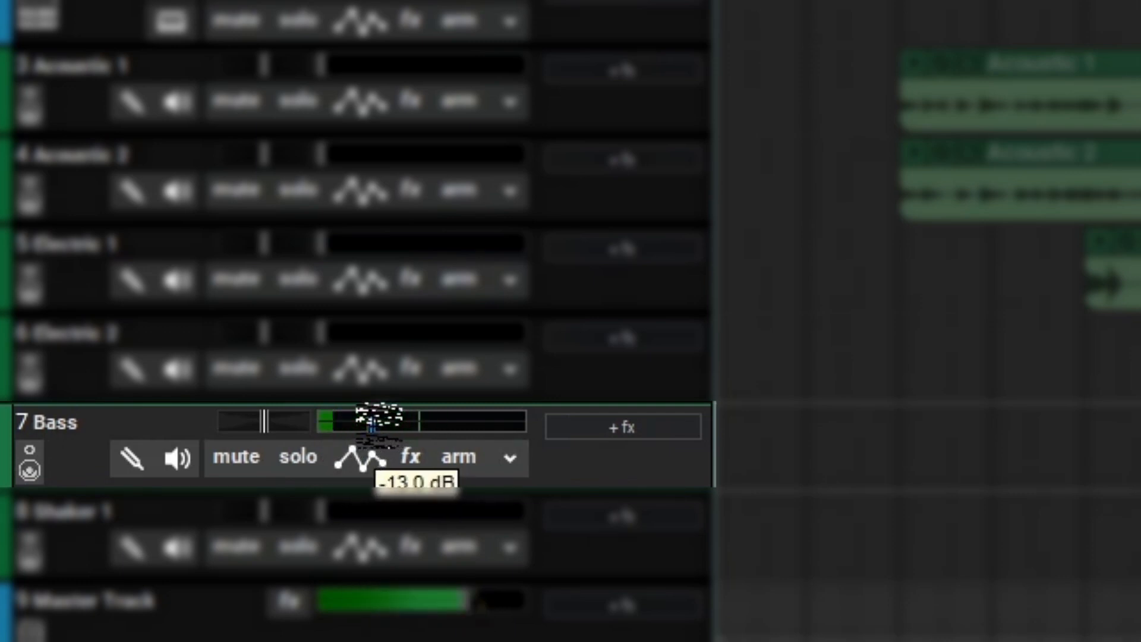
drag(386, 420, 375, 420)
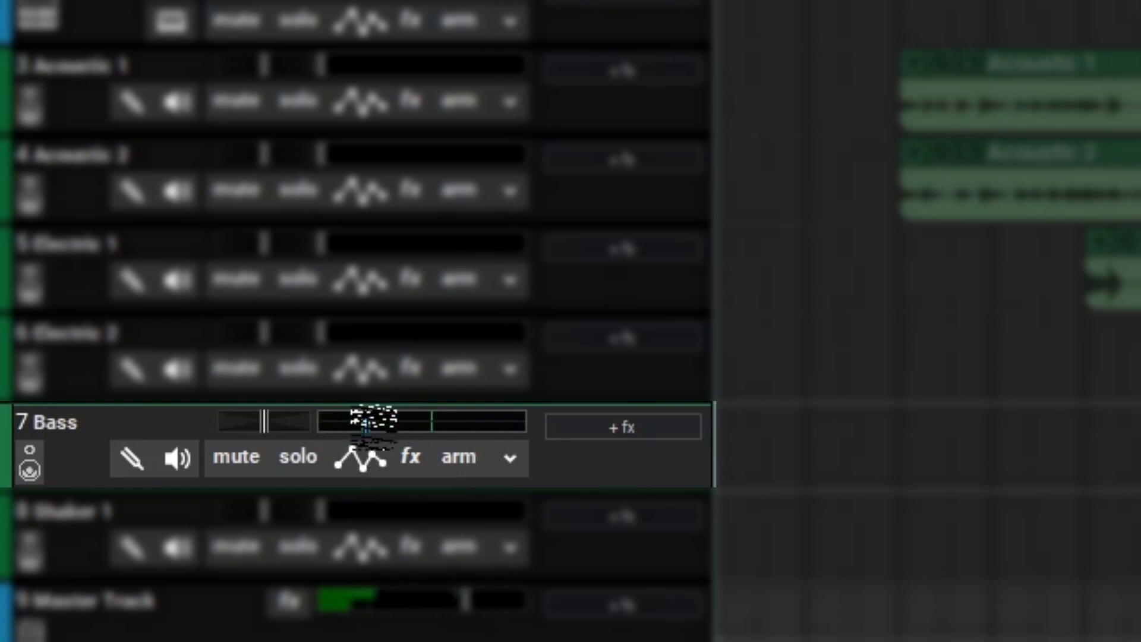
mouse_move(362, 457)
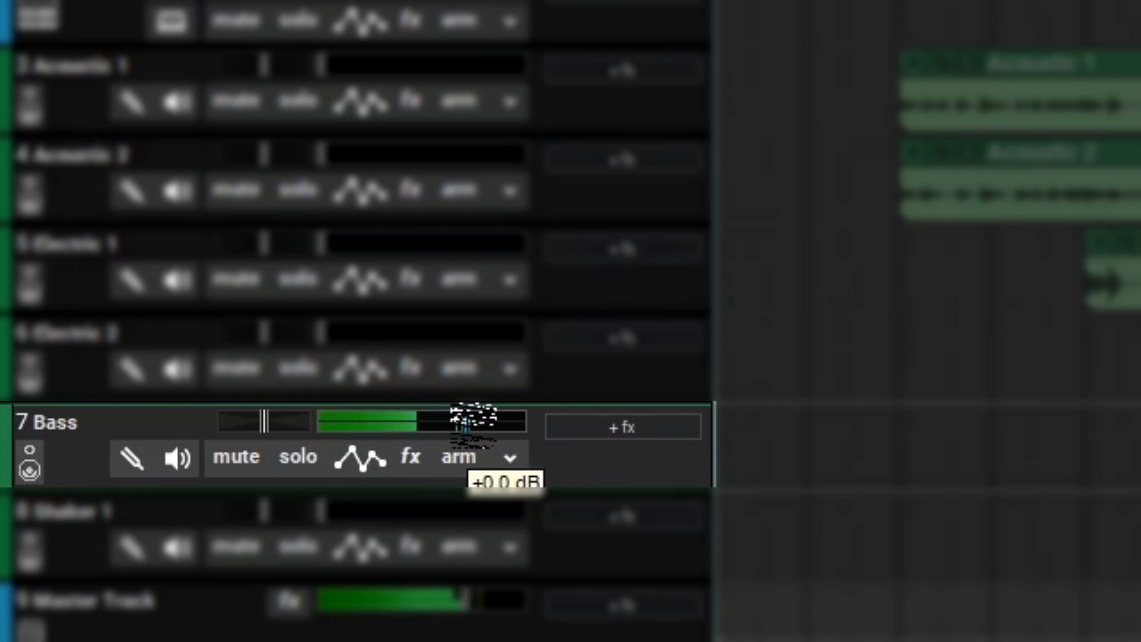
drag(451, 422, 429, 422)
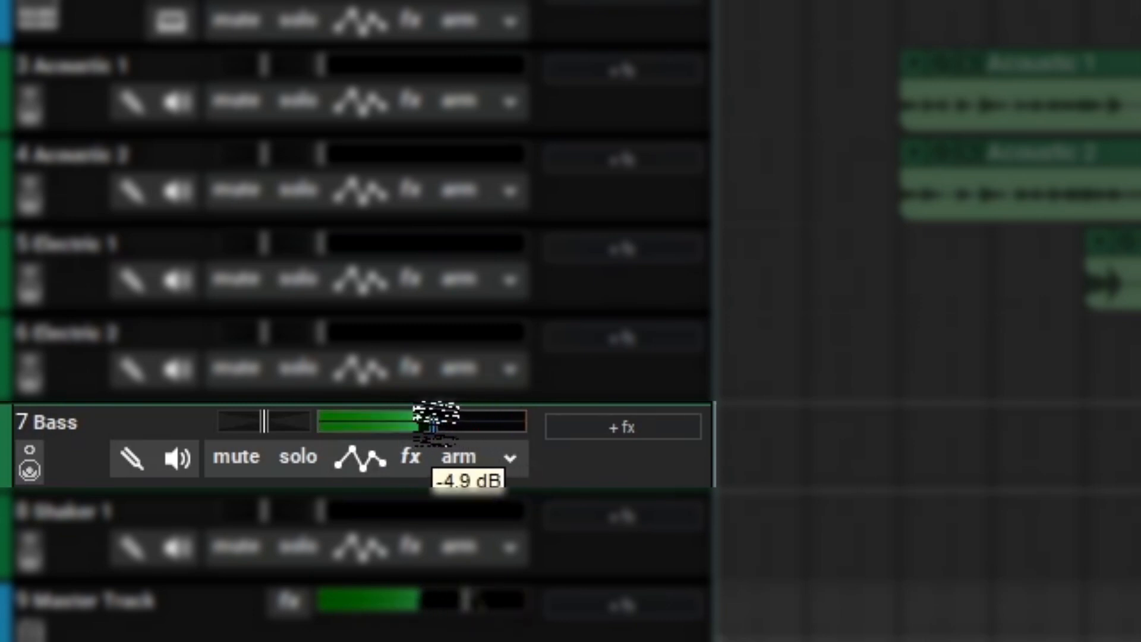
drag(429, 420, 415, 420)
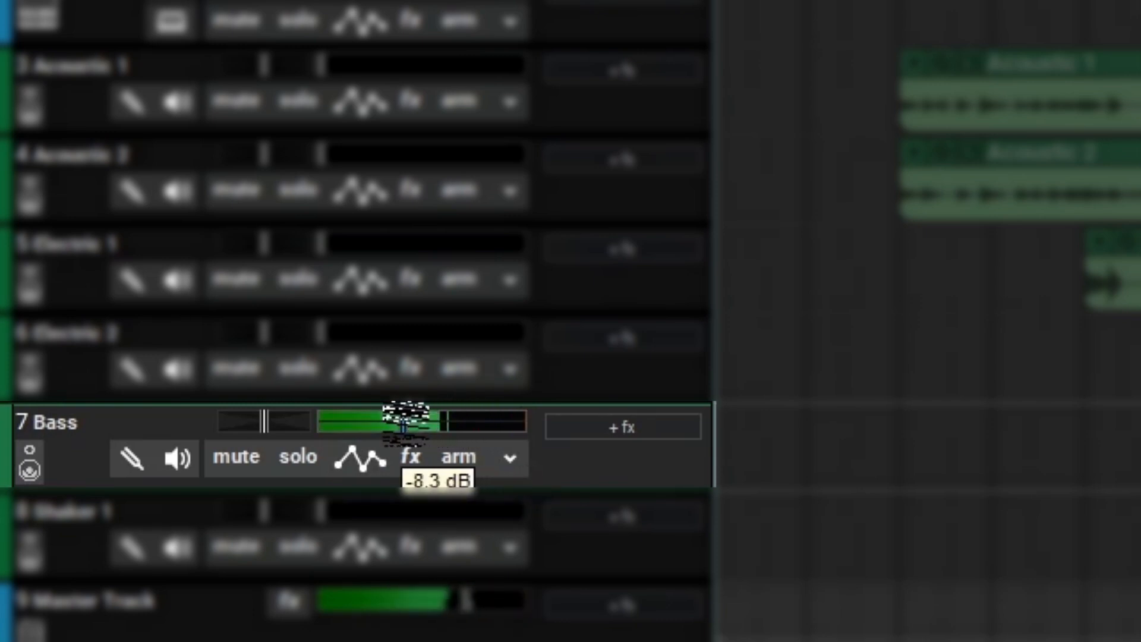
drag(408, 421, 382, 421)
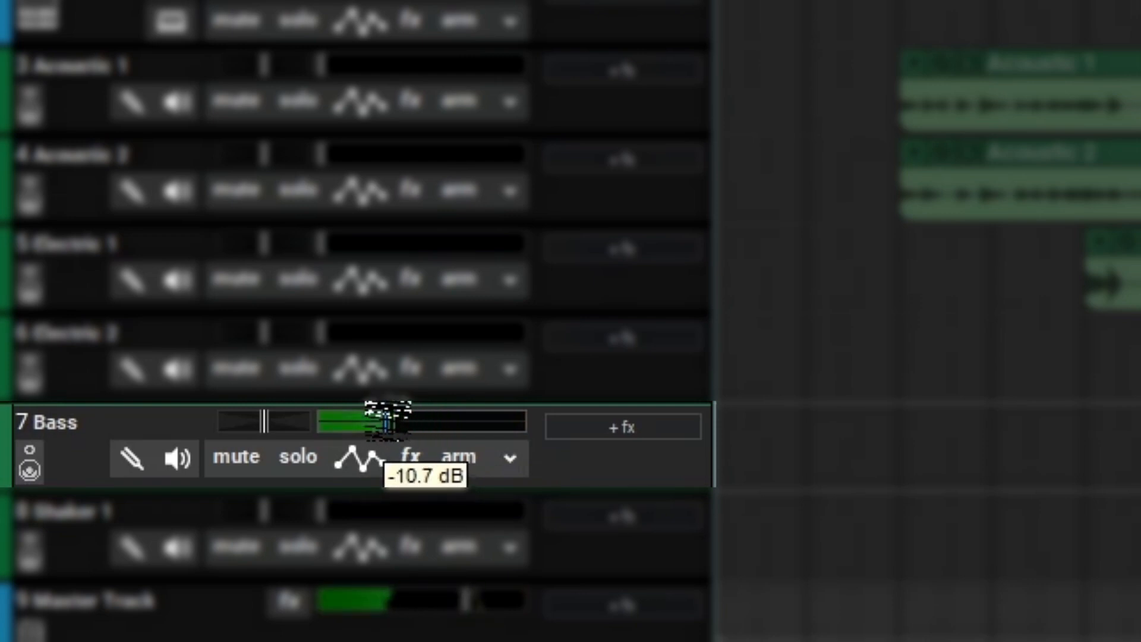
drag(386, 426, 393, 426)
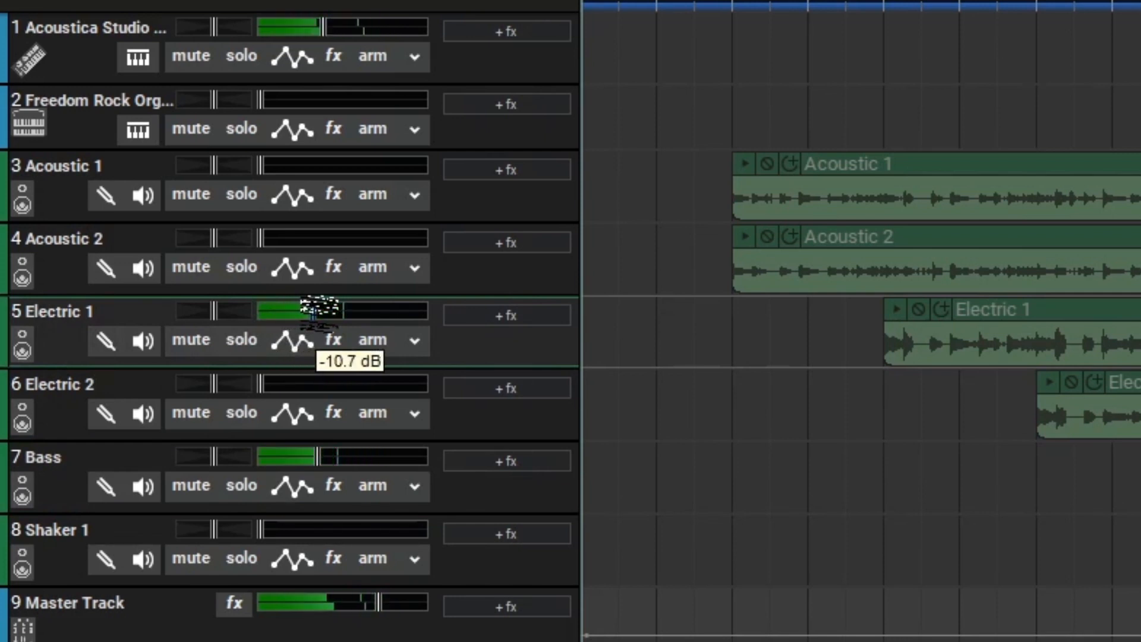
Step: Set Electric 1's volume to -11.7 dB and raise Electric 2 up from silence
drag(324, 311, 316, 311)
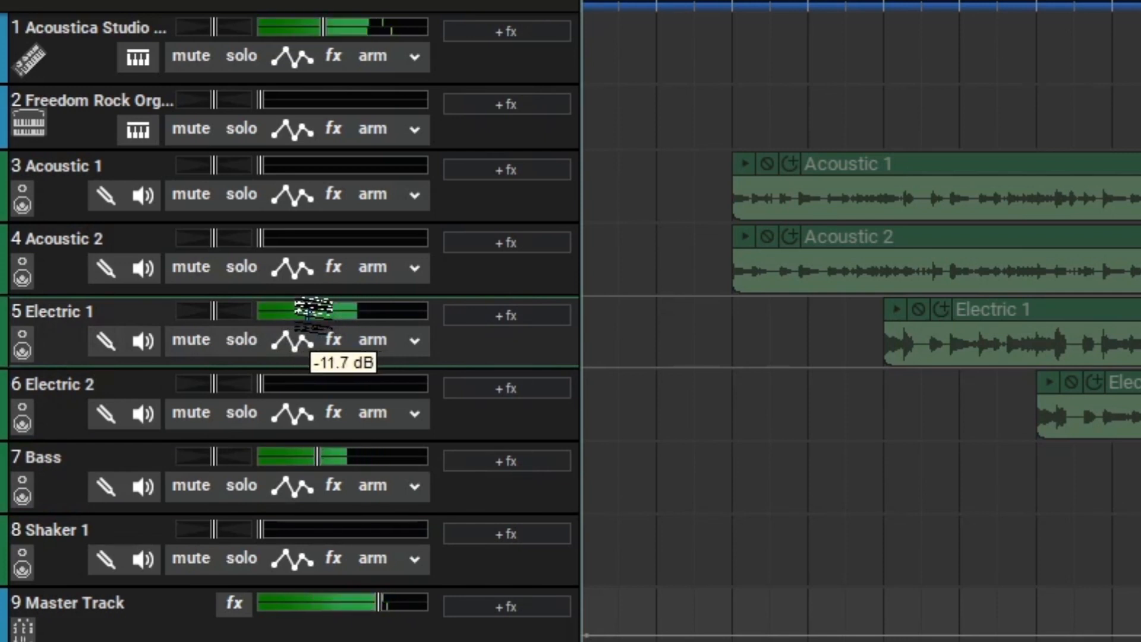
drag(327, 311, 324, 310)
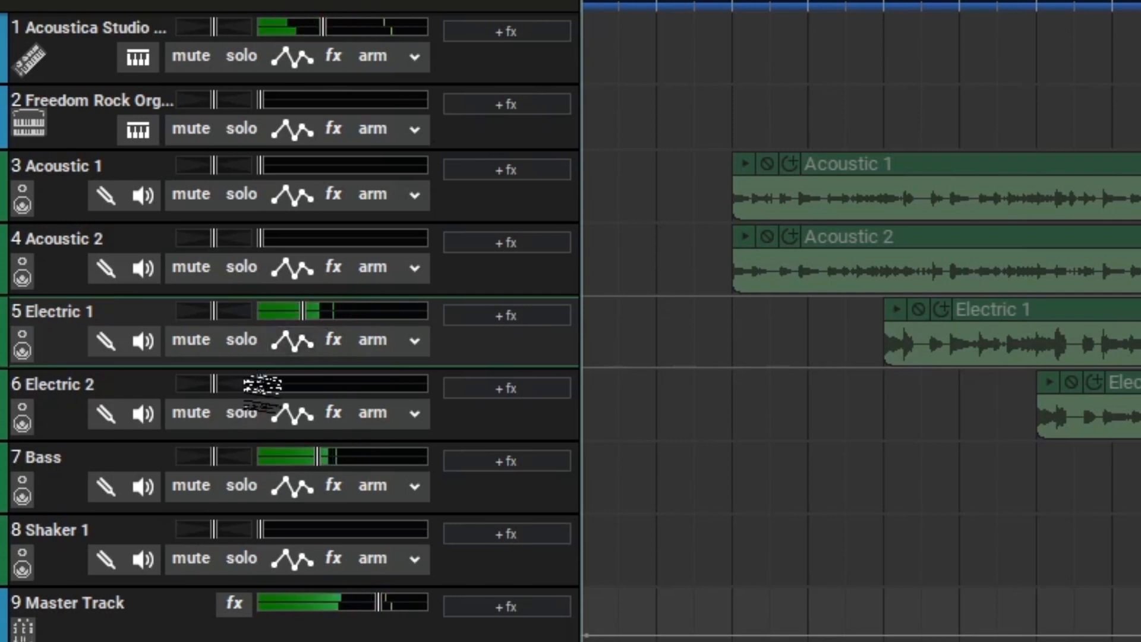
drag(255, 384, 305, 383)
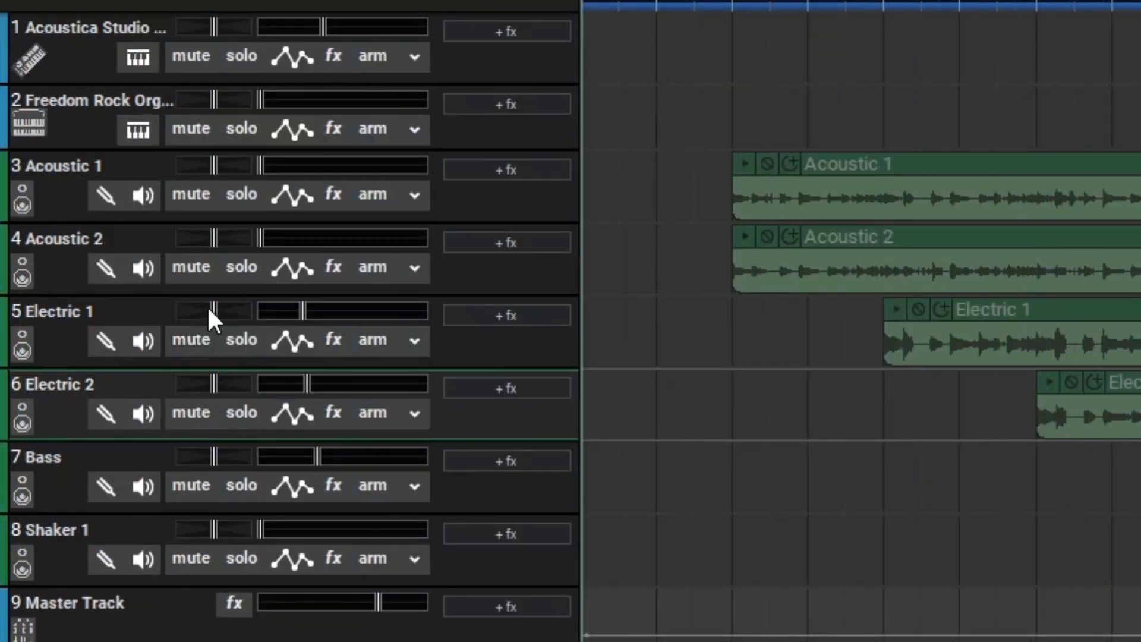
Step: Pan Electric 1 to 43% left and Electric 2 toward the right
drag(212, 311, 200, 311)
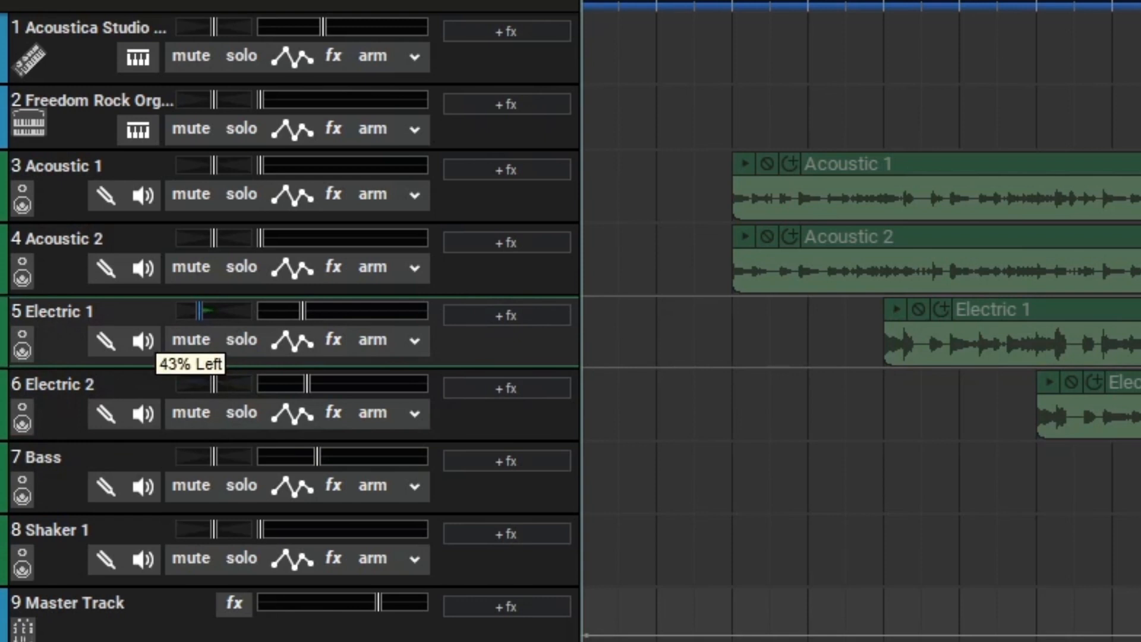
drag(202, 311, 182, 311)
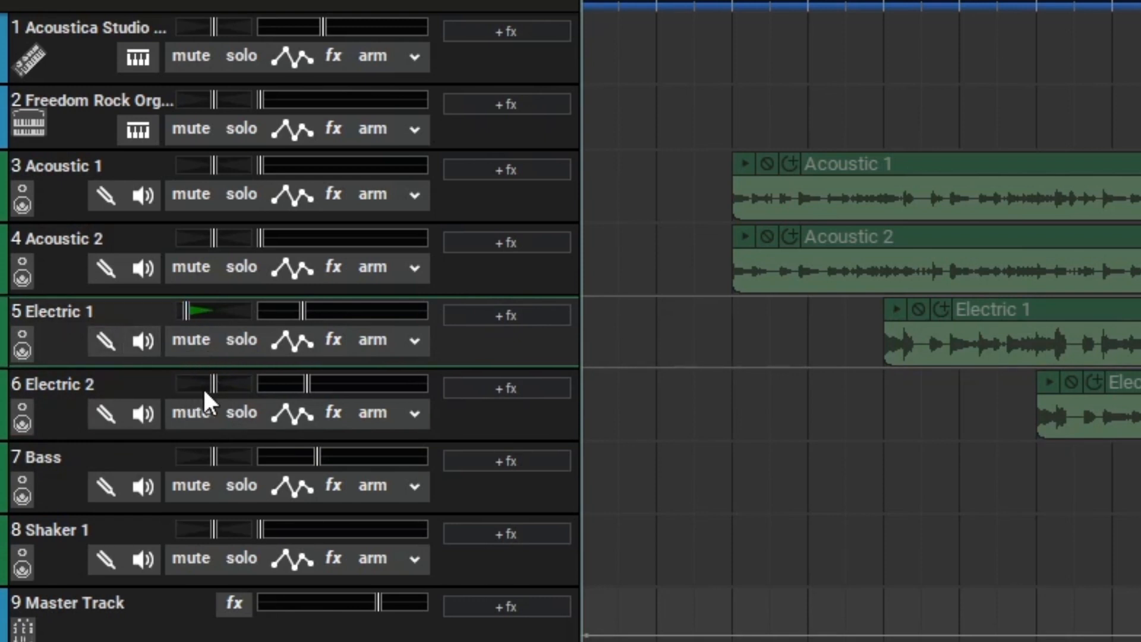
drag(211, 384, 218, 383)
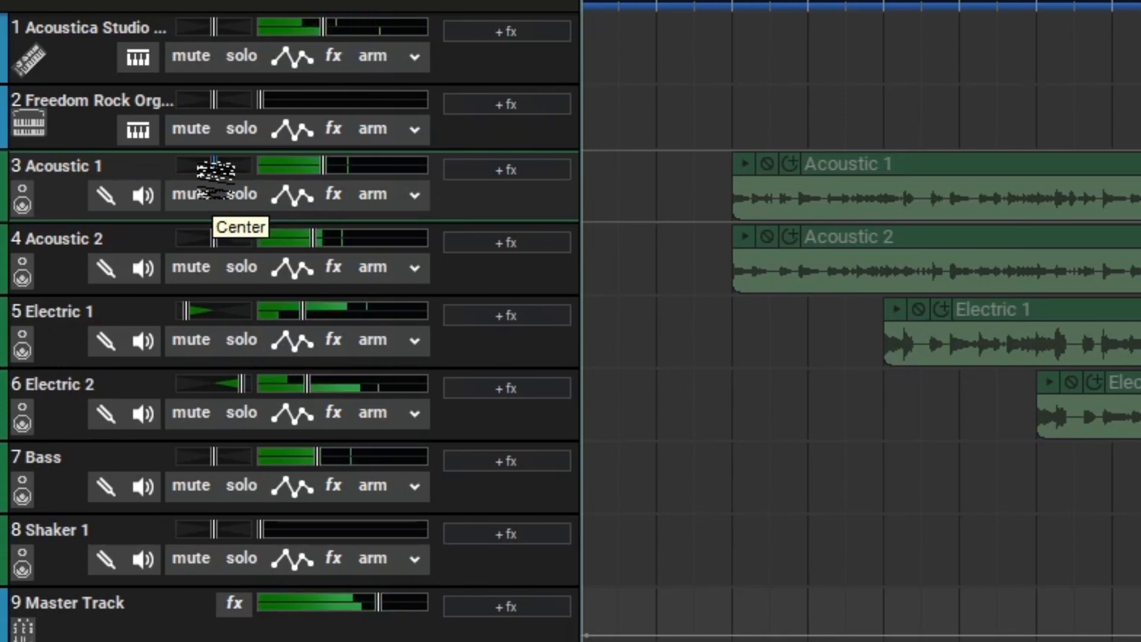
Step: Pan Acoustic 1 to 25% left and set Acoustic 2's volume to about -9.7 dB
drag(218, 169, 210, 168)
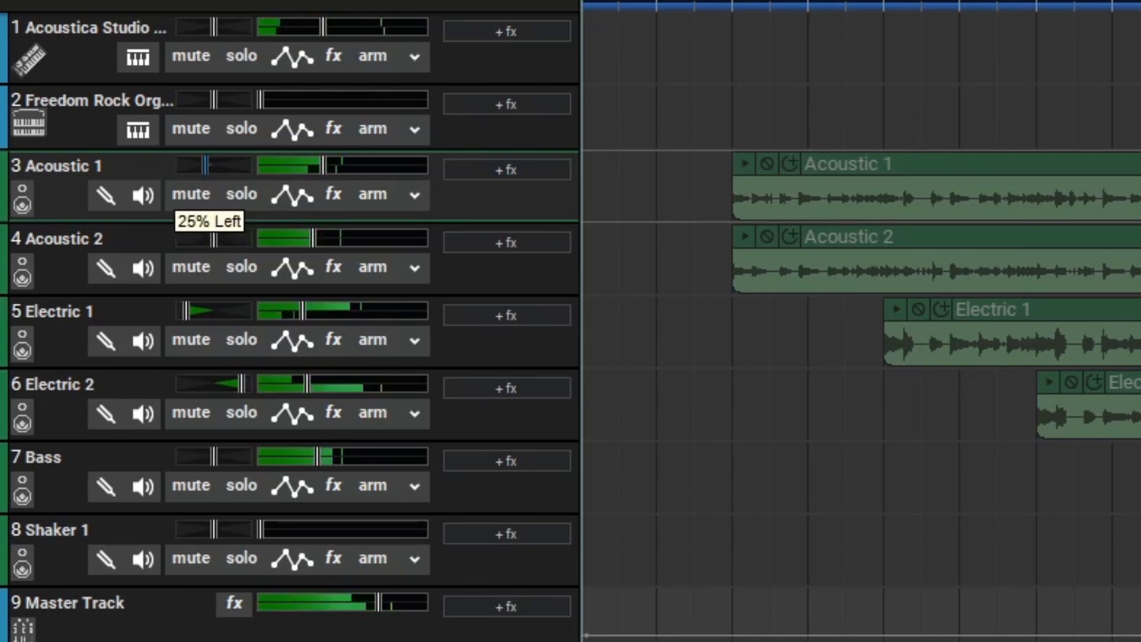
drag(193, 165, 211, 165)
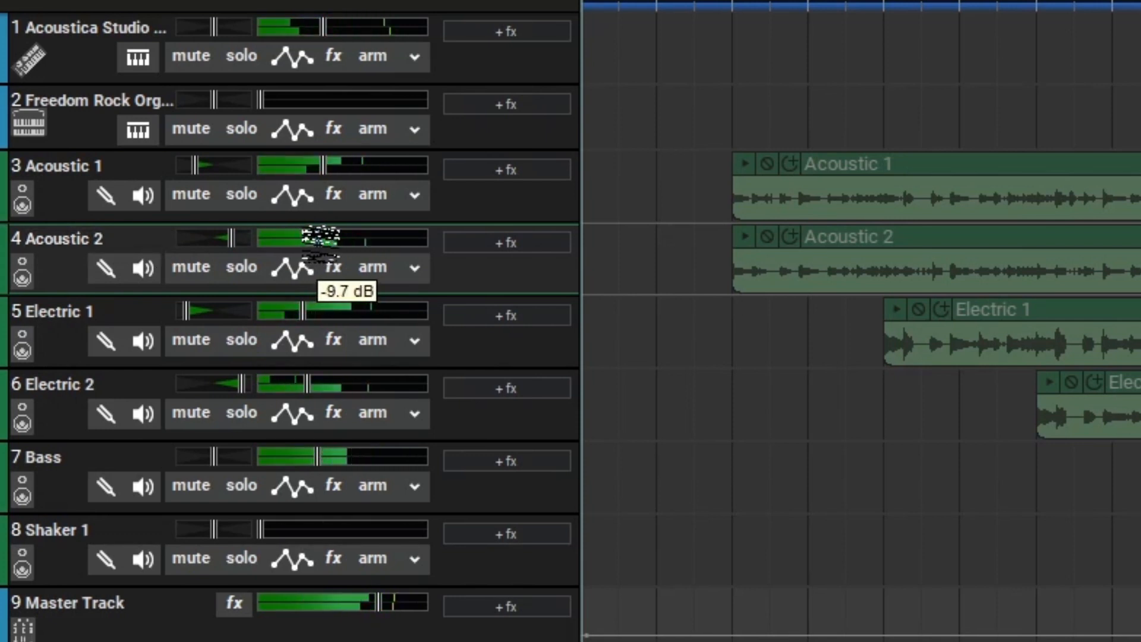
drag(321, 237, 327, 237)
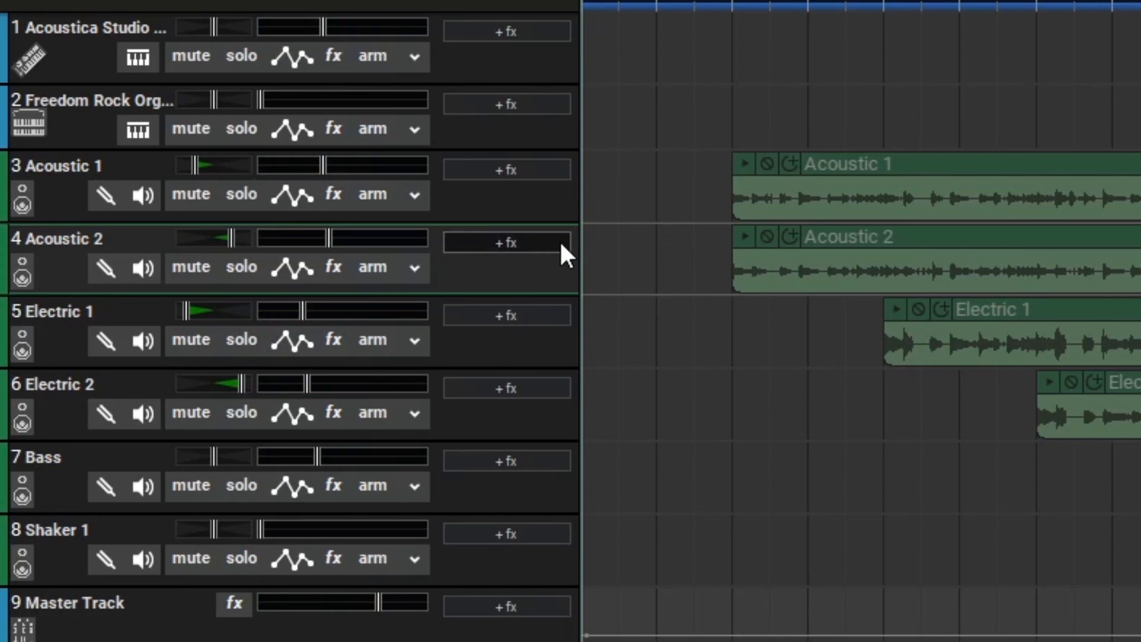
mouse_move(540, 155)
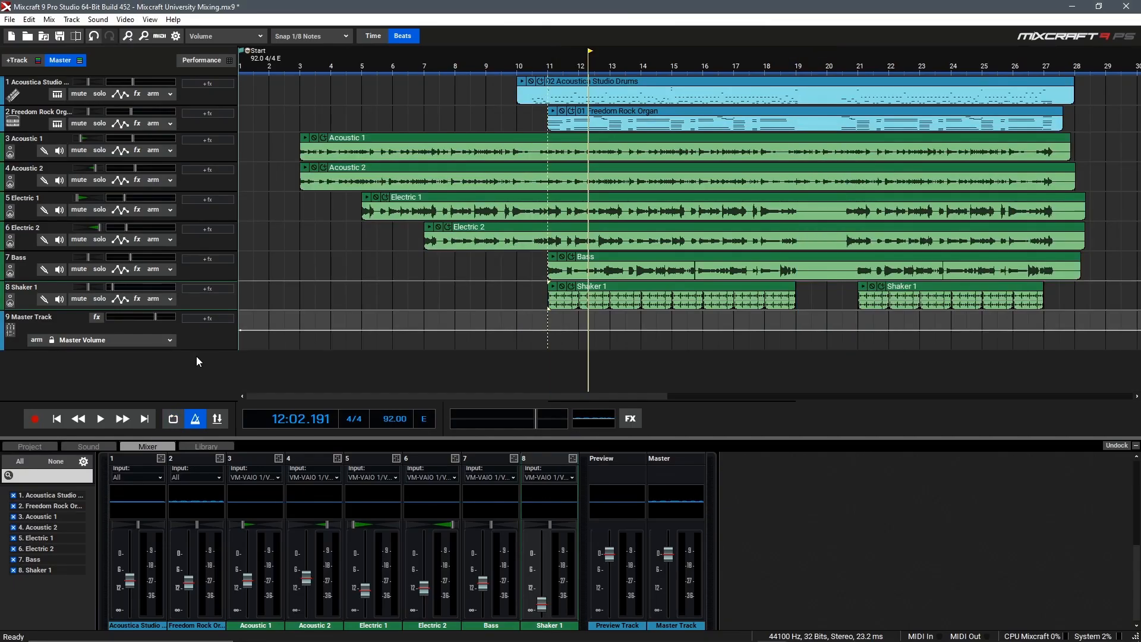
mouse_move(173, 418)
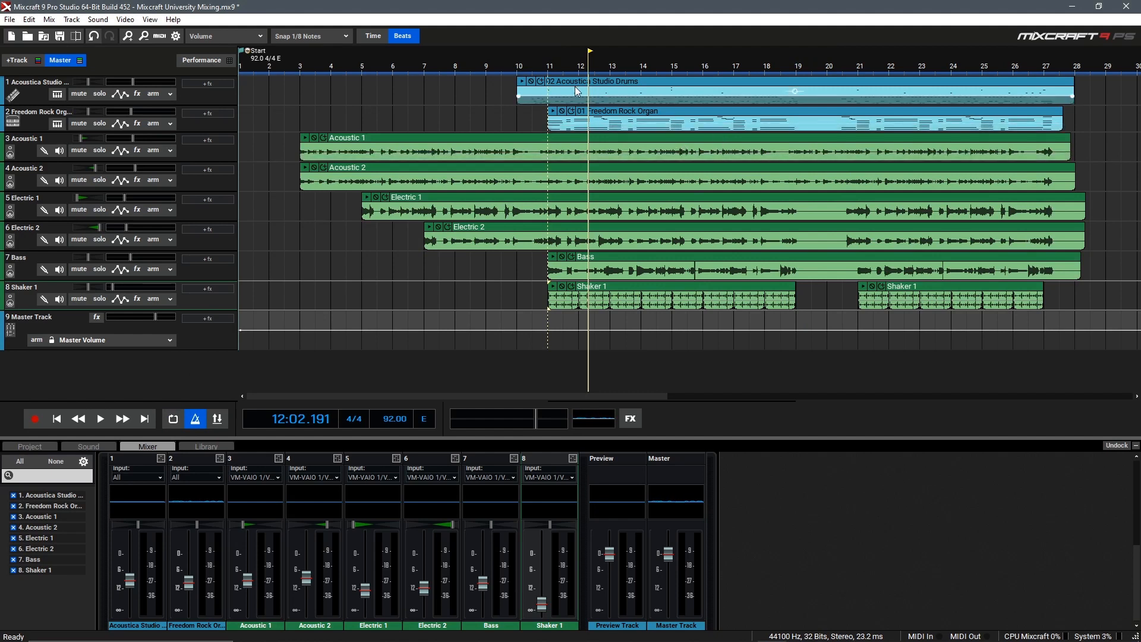
Step: Play the mix from bar 11 until the song ends, then move the play position on the ruler
click(549, 52)
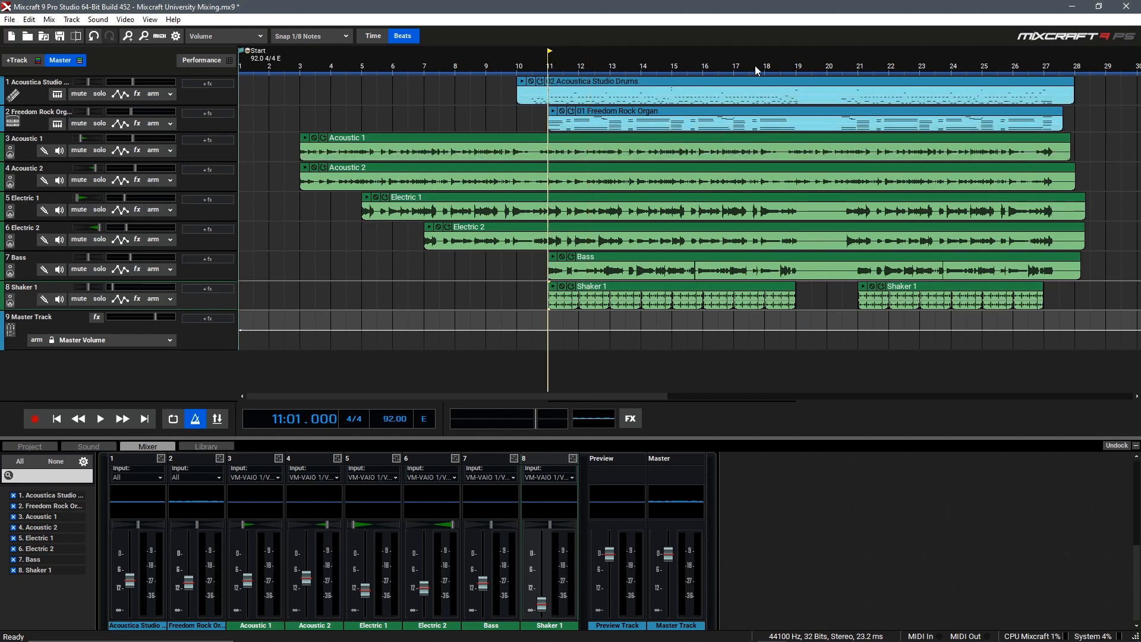
click(100, 418)
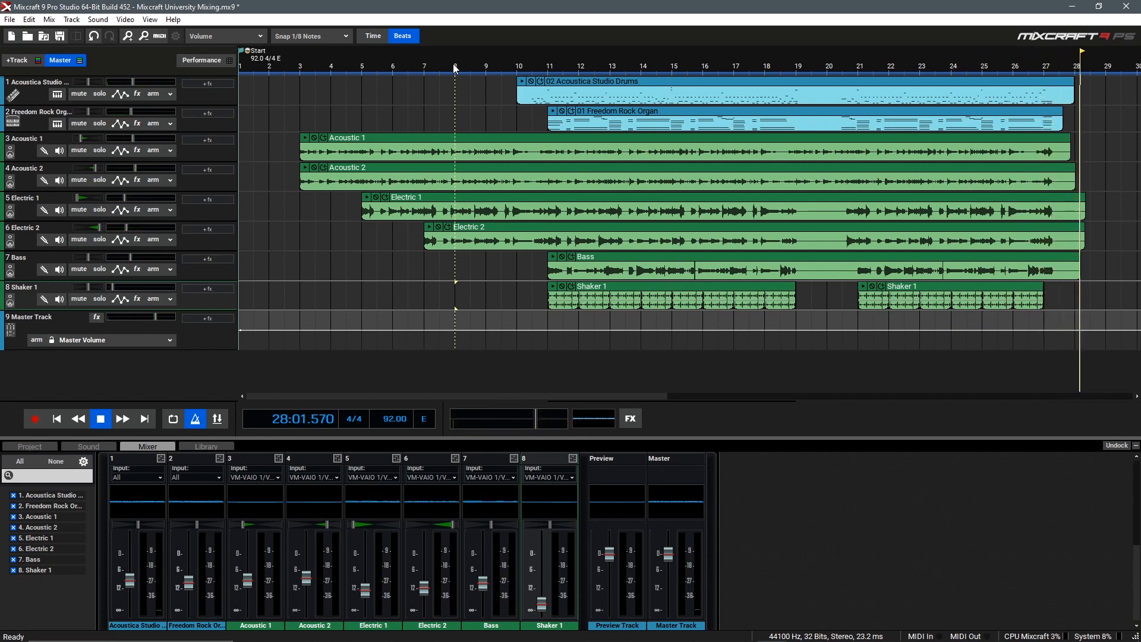
click(100, 417)
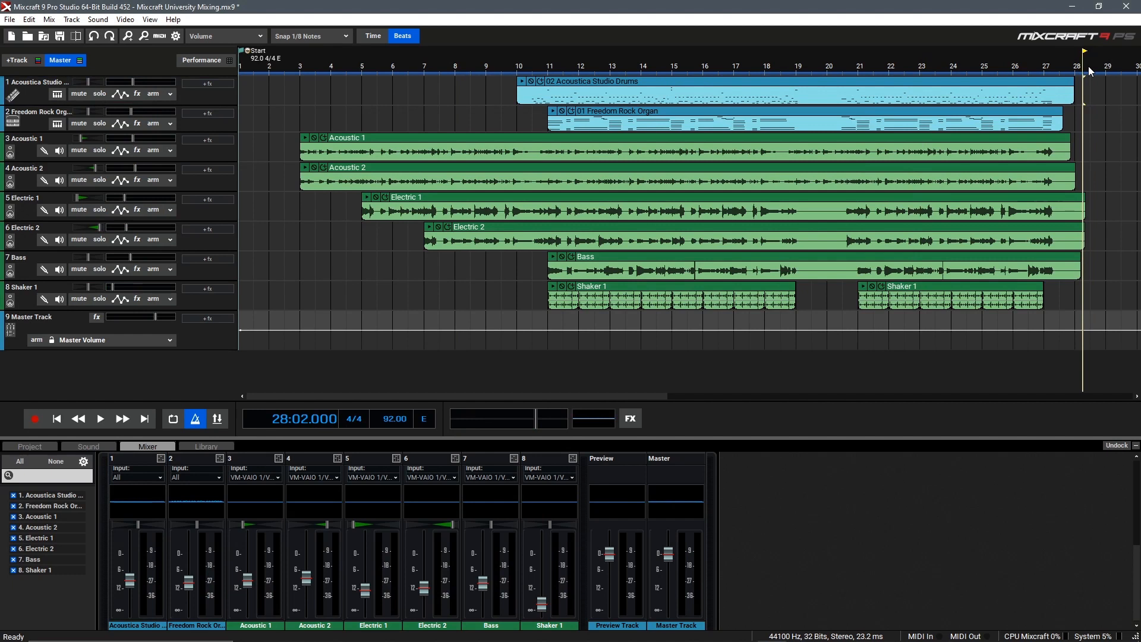
mouse_move(1056, 72)
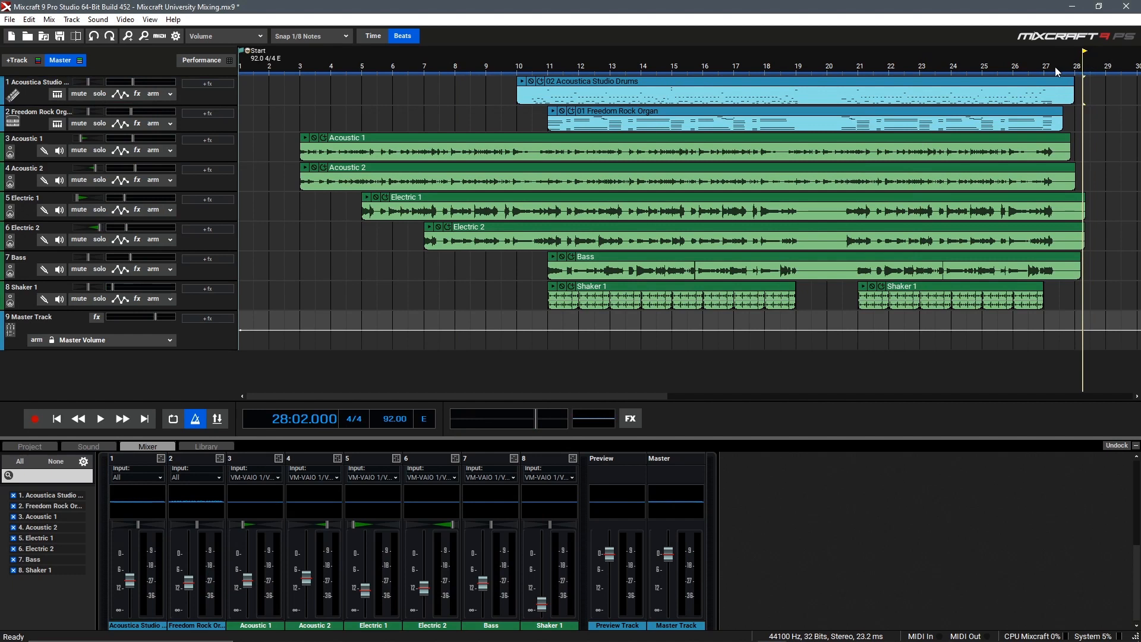
click(850, 65)
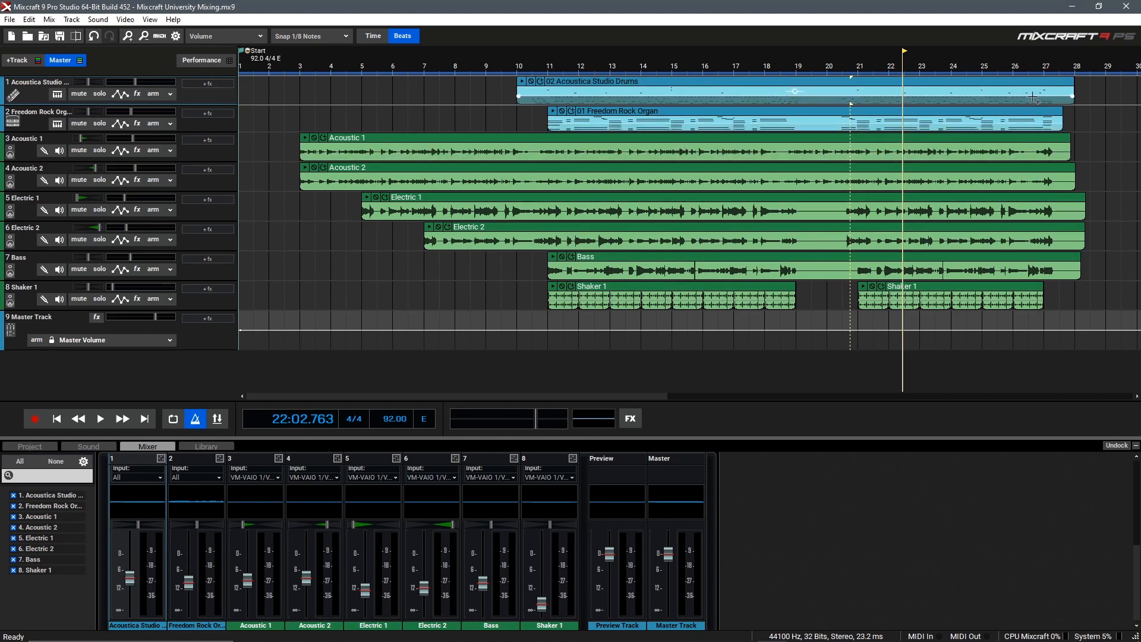
Step: Play back the song's final bar, leaving the playhead at bar 27
click(1032, 65)
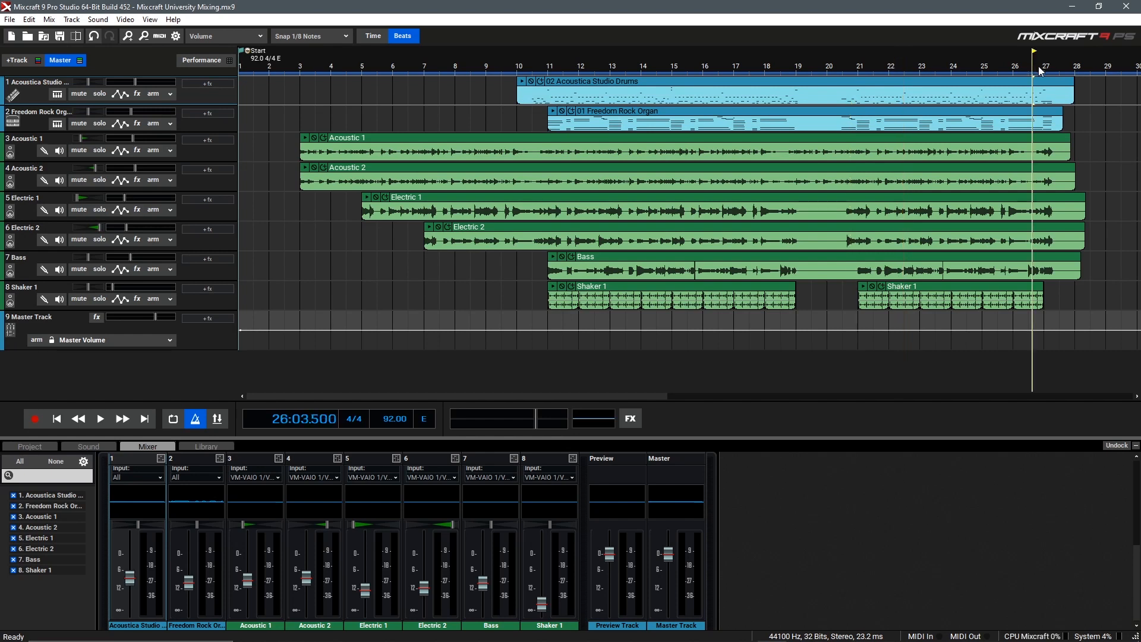
click(100, 418)
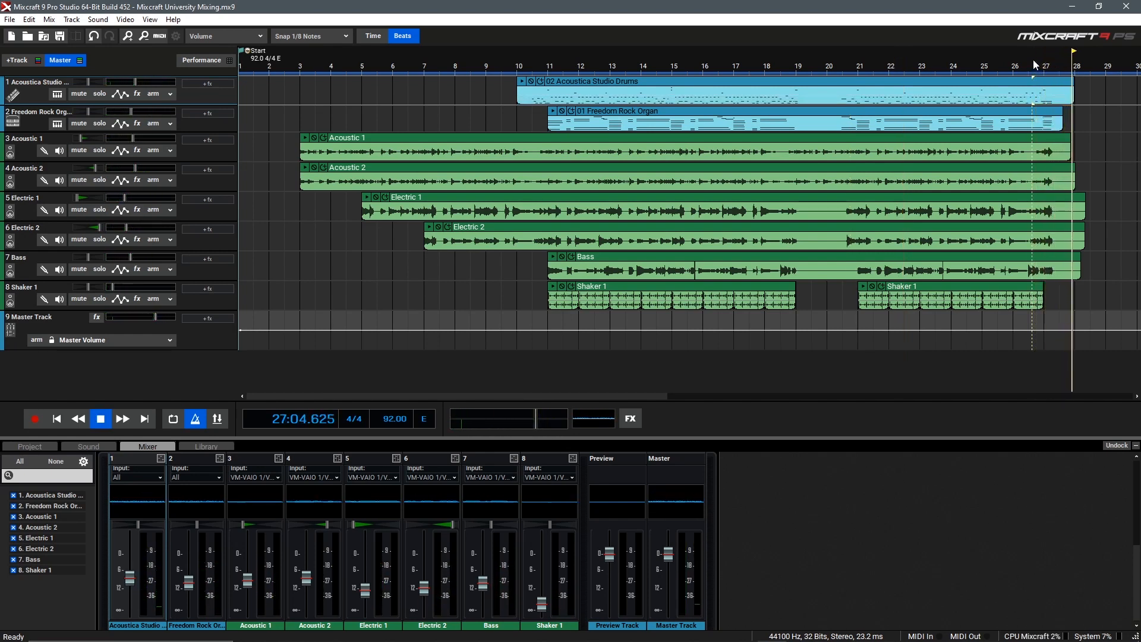
click(101, 418)
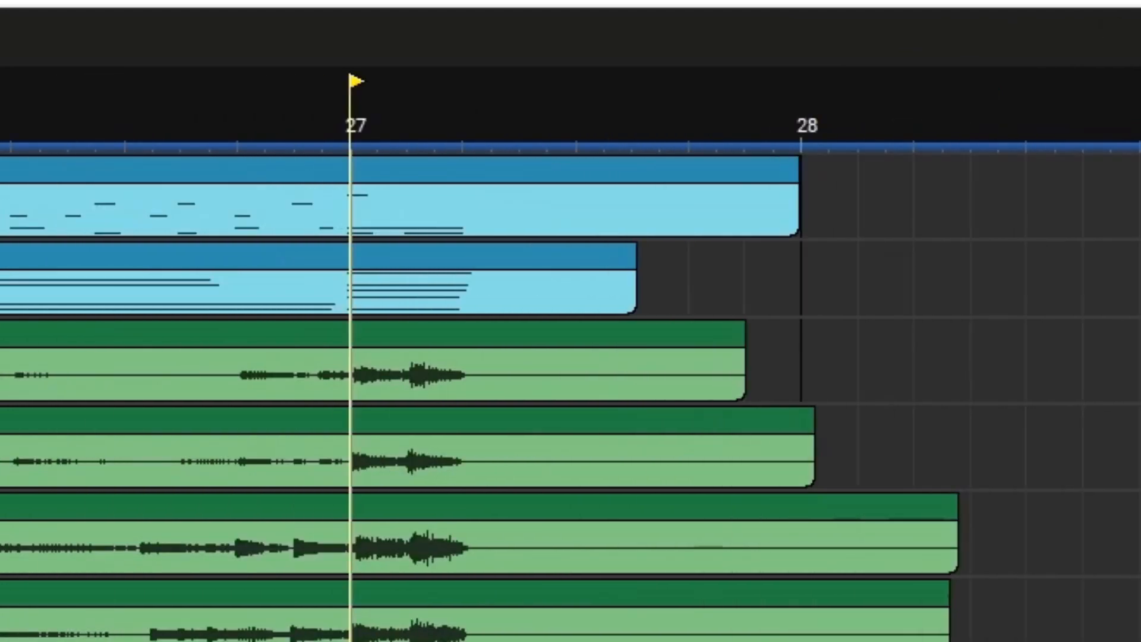
Step: Scroll down to the Master Volume automation lane and add a fade-out node
scroll(down, 3)
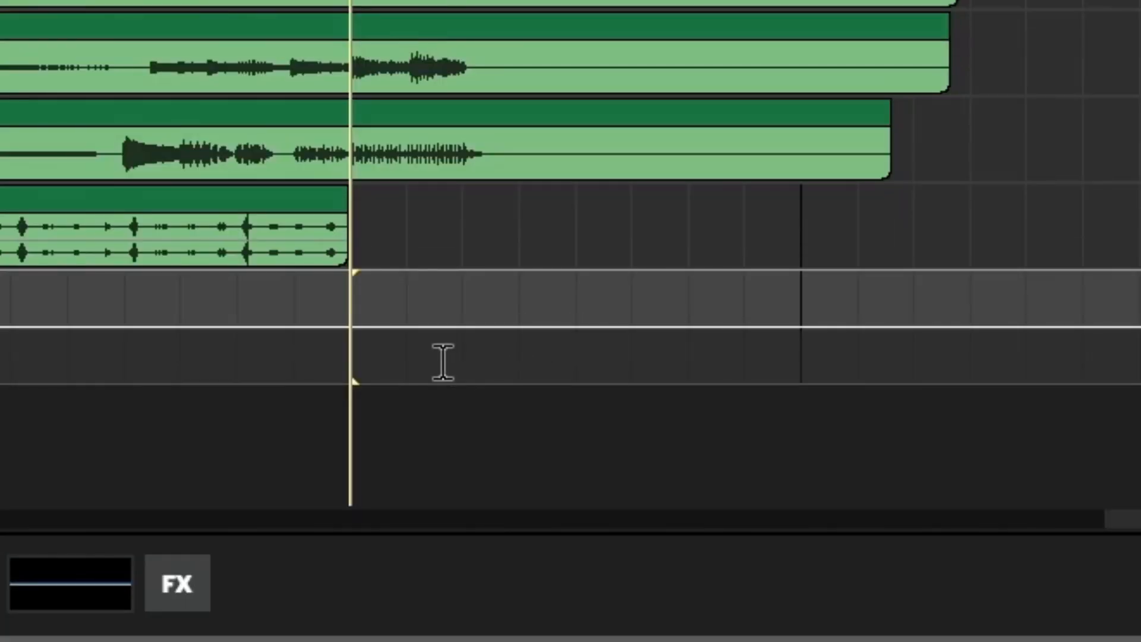
mouse_move(368, 331)
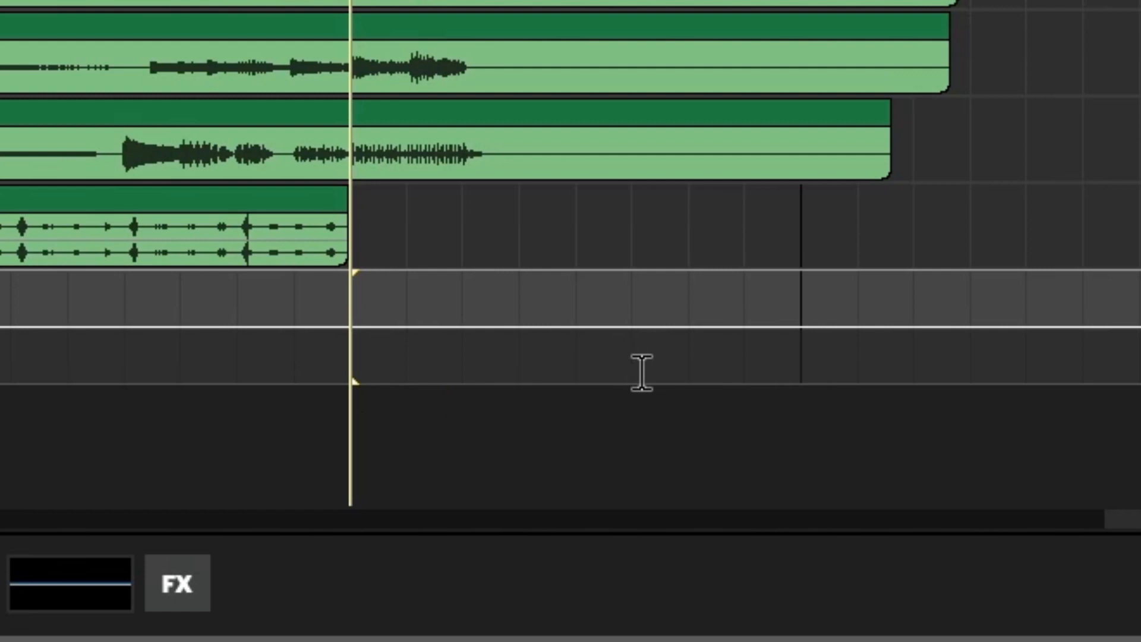
mouse_move(369, 334)
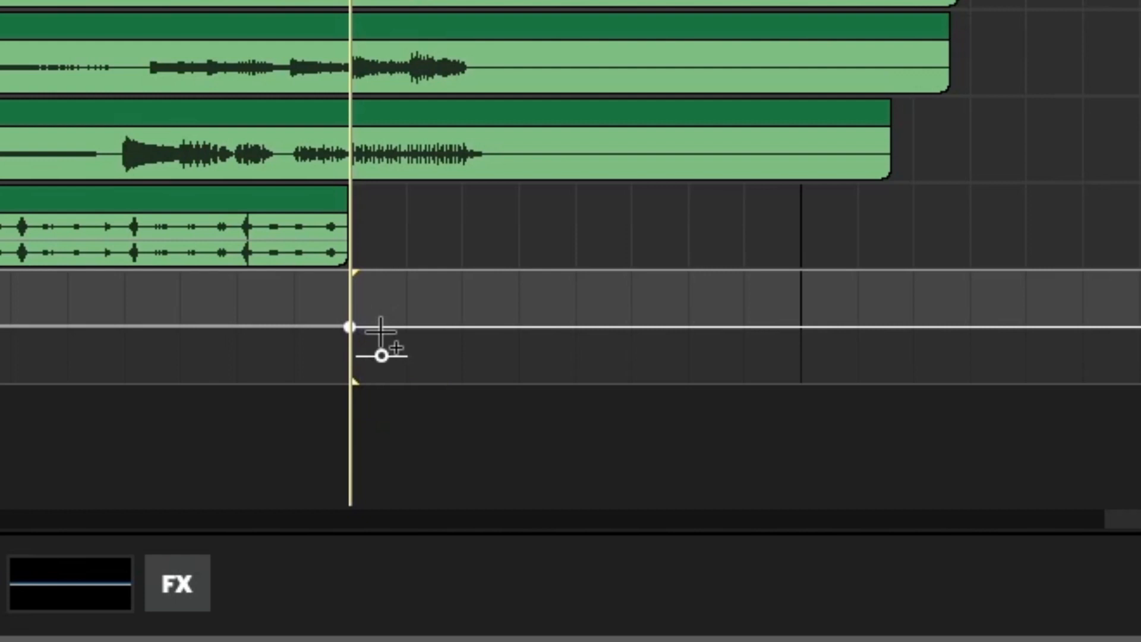
mouse_move(802, 382)
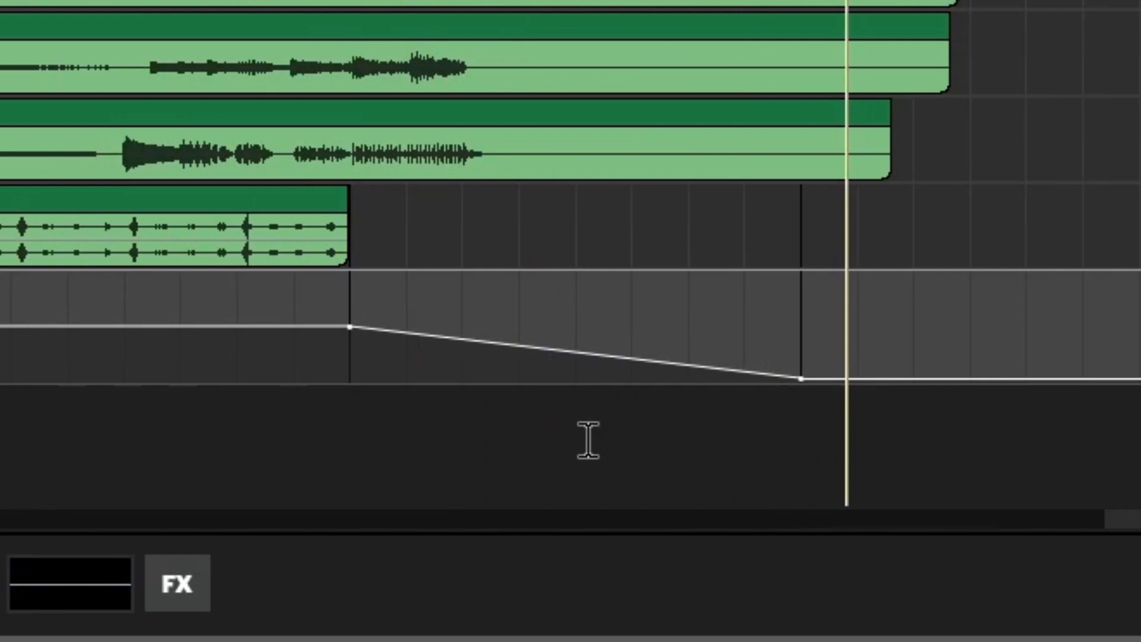
click(574, 353)
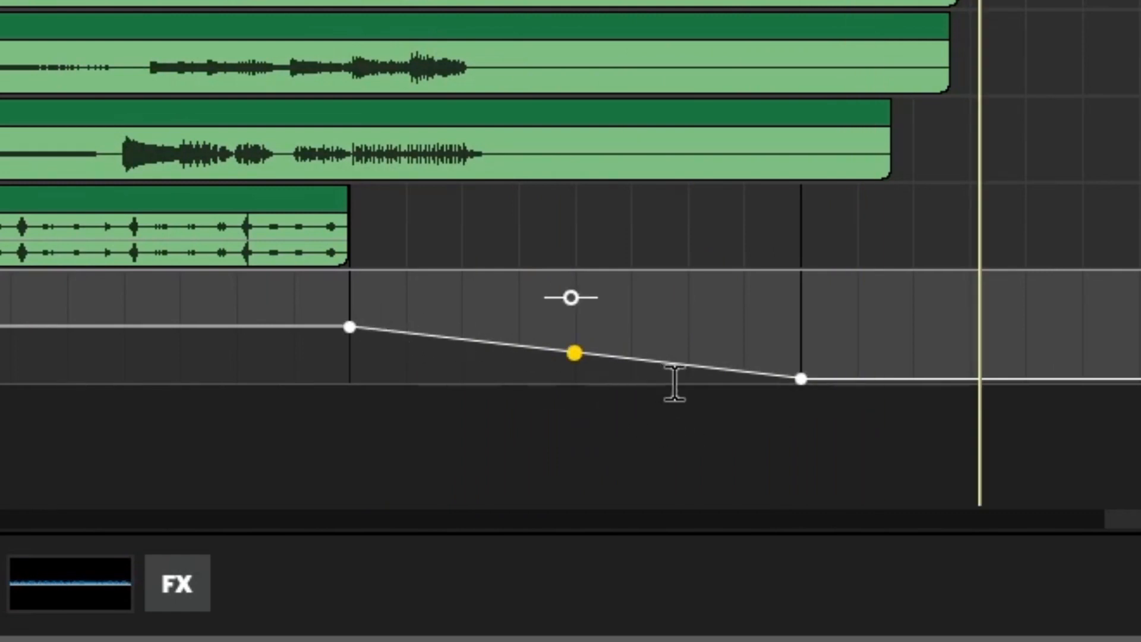